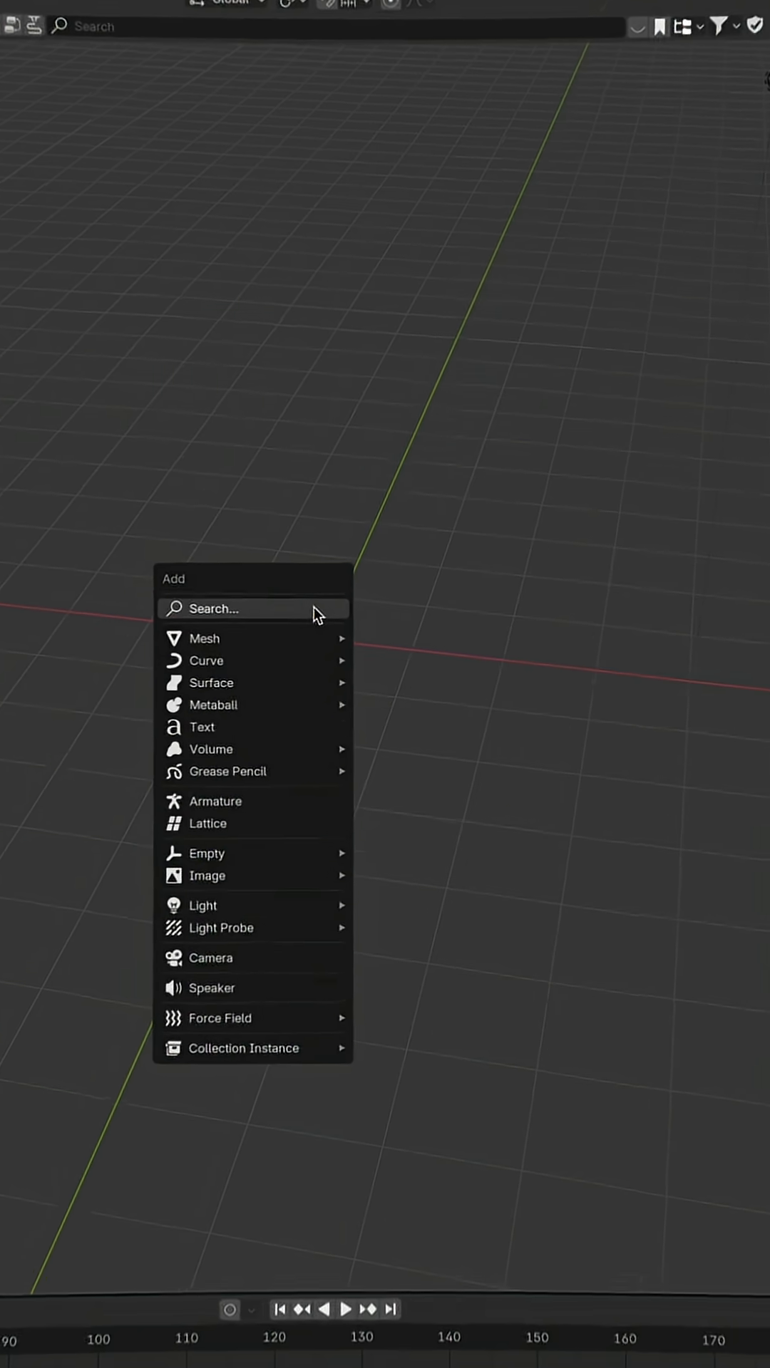
Step: Add a plane as the base plate and apply its scale so the size is baked in
click(206, 639)
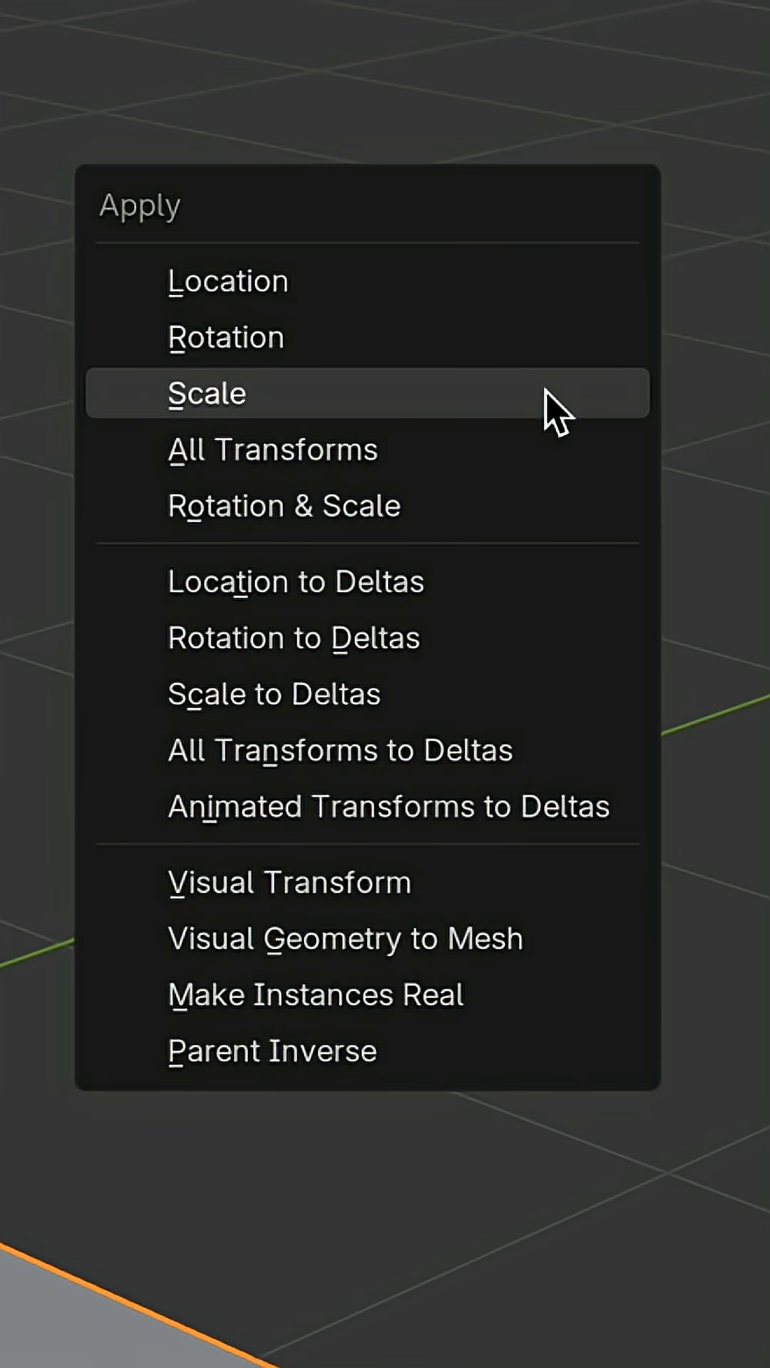
click(207, 393)
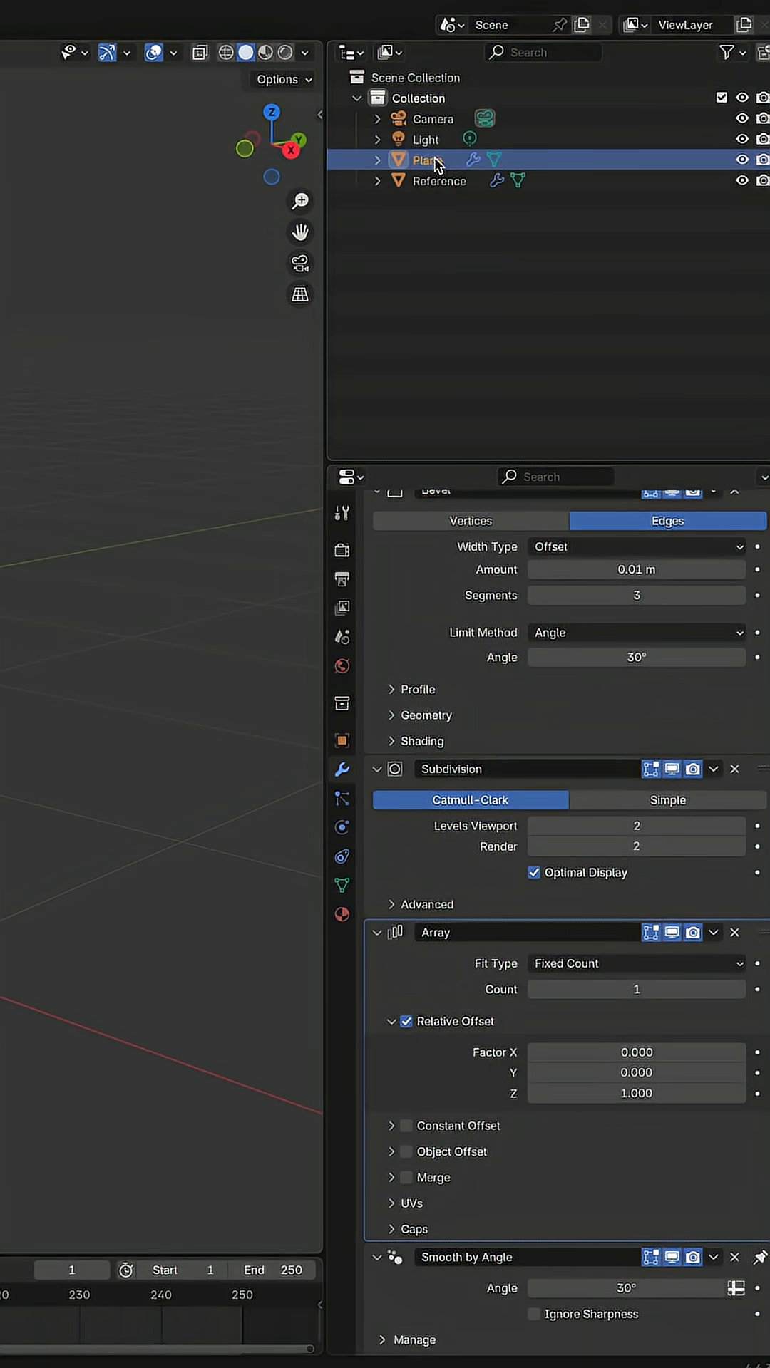
Step: Select the plate and raise the Array count, stacking copies offset by the Reference object
click(406, 1151)
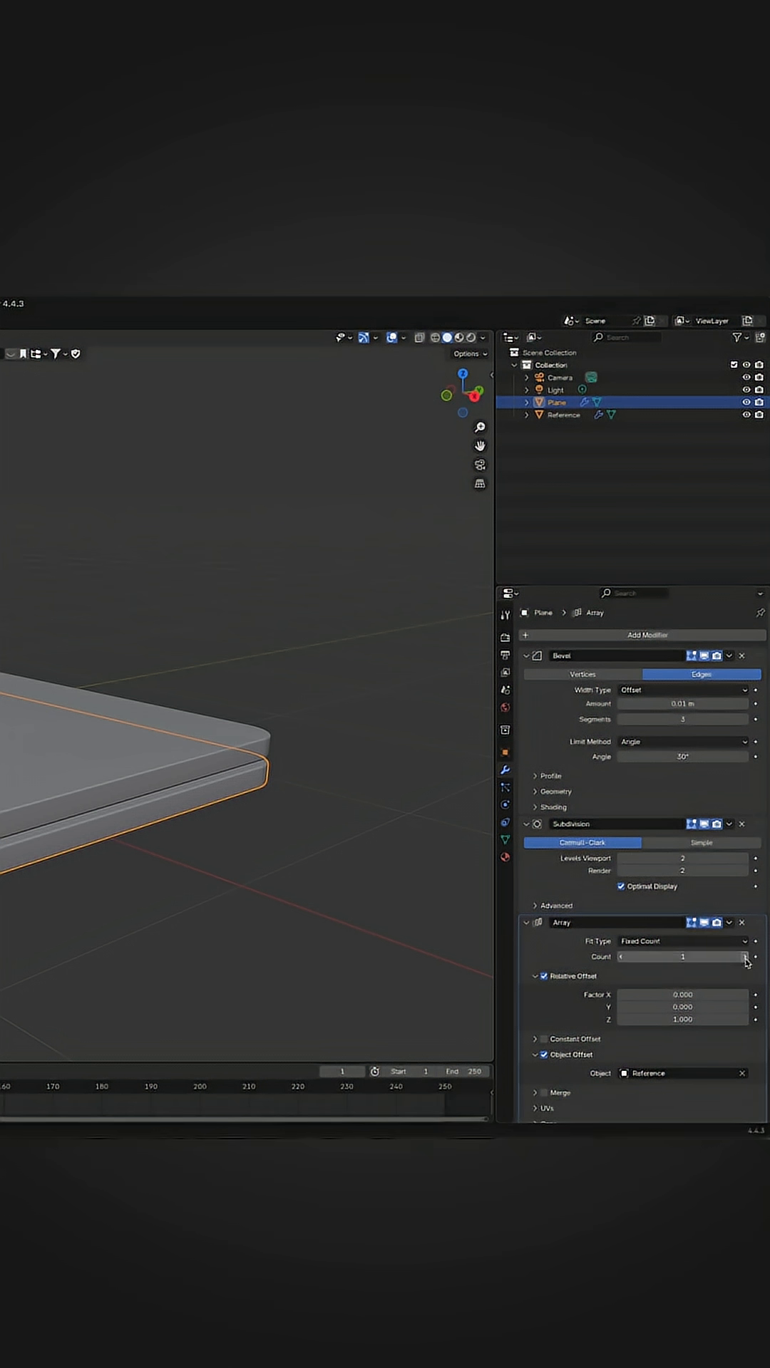
click(564, 415)
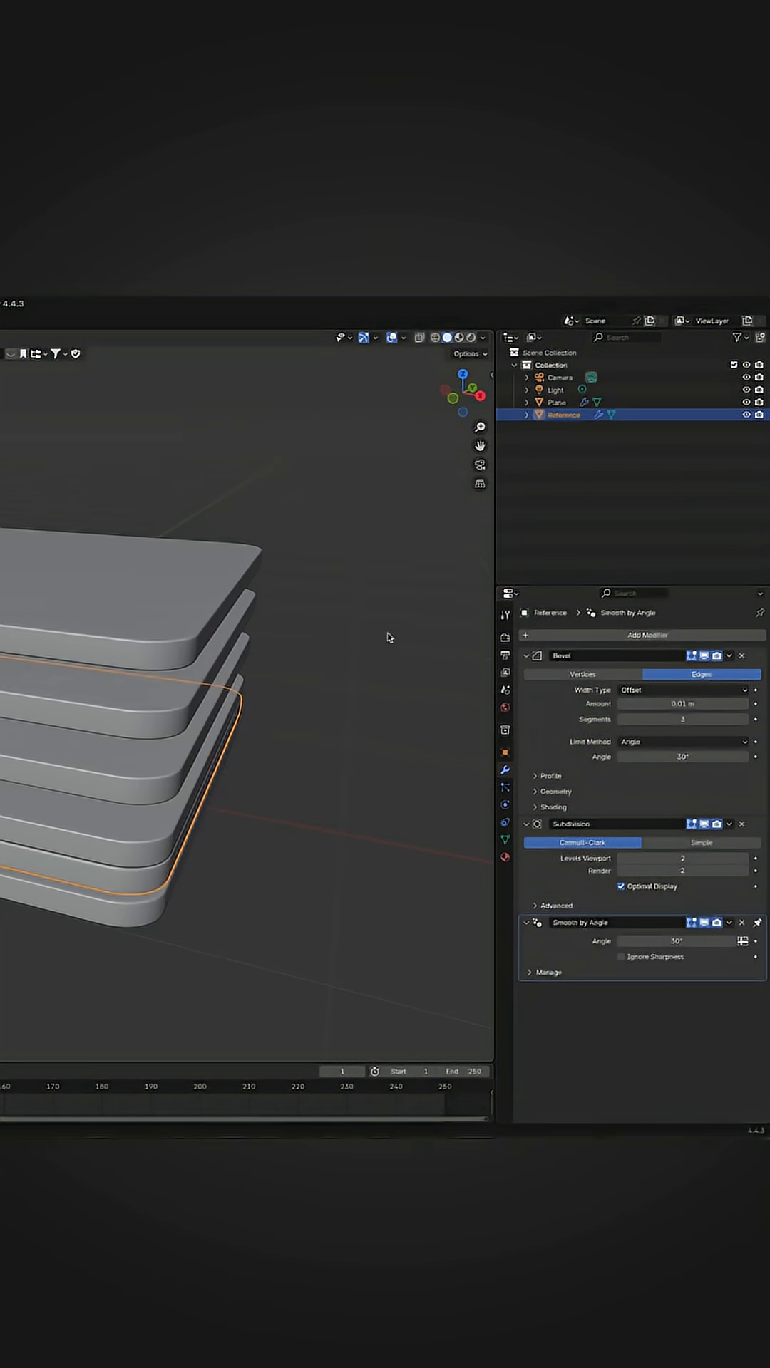